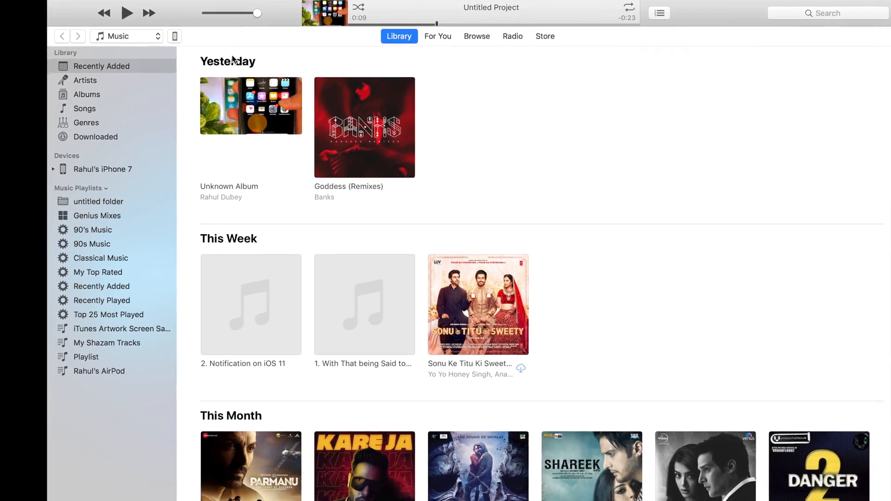
# Show the connected iPhone 7's Summary page with its iCloud backup settings
pyautogui.click(102, 169)
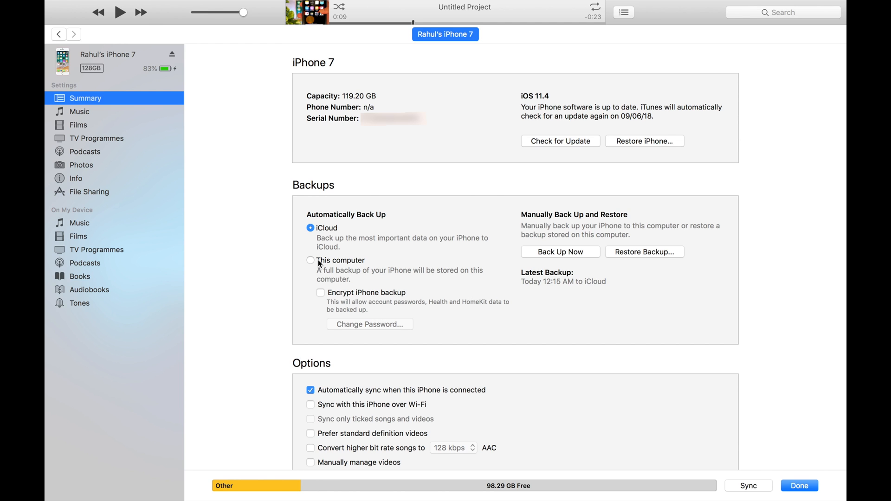
# Switch backups to 'This computer' with encryption and run Back Up Now
pyautogui.click(321, 293)
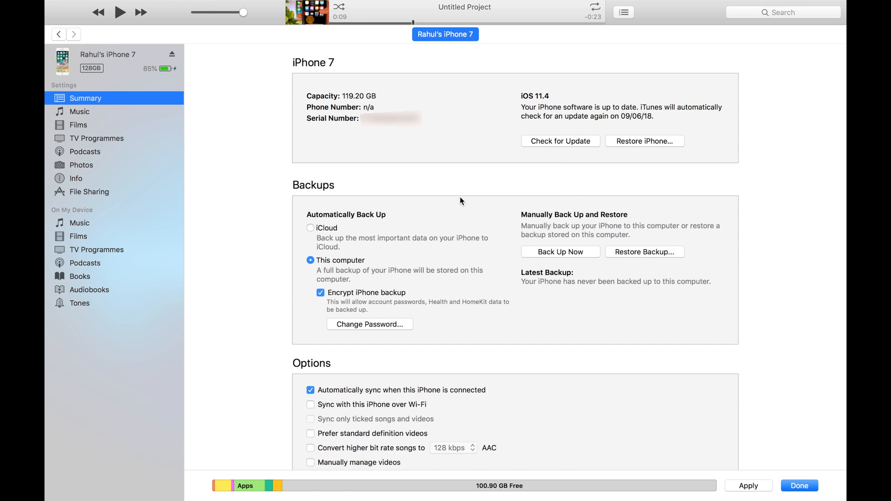
pyautogui.click(561, 252)
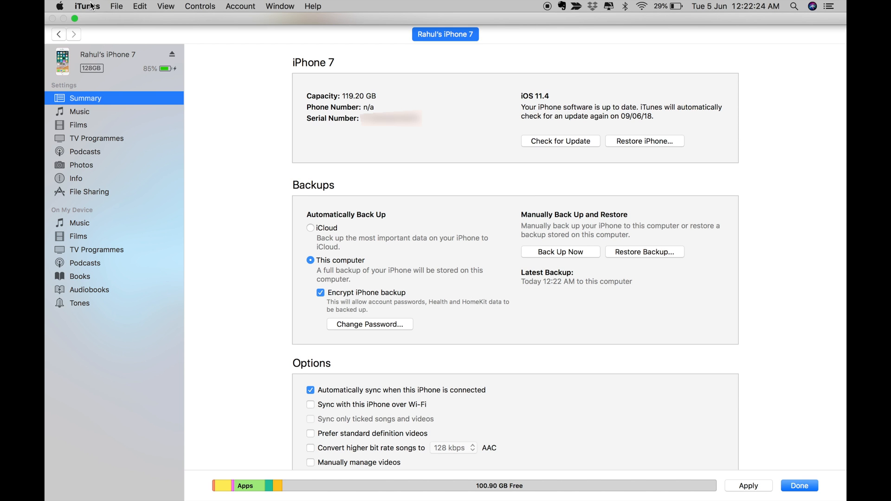
pyautogui.click(87, 6)
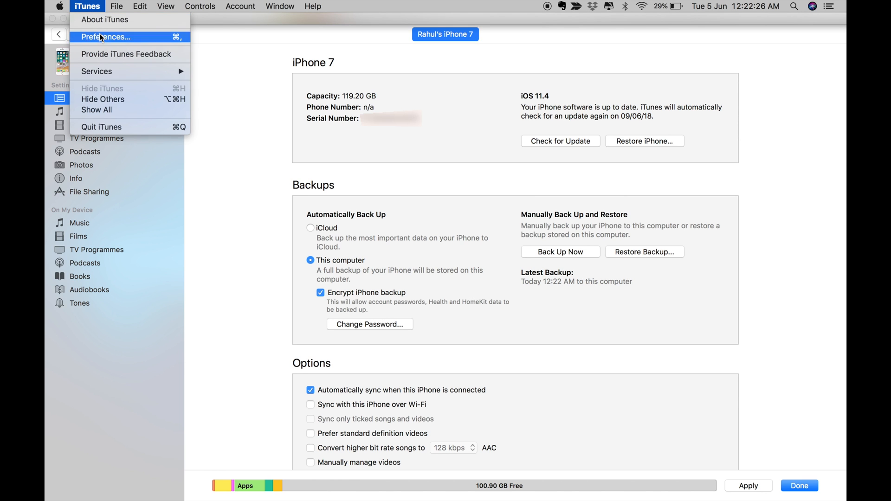
# Show the Devices preferences listing the iPhone 7 and iPhone X backups
pyautogui.click(106, 37)
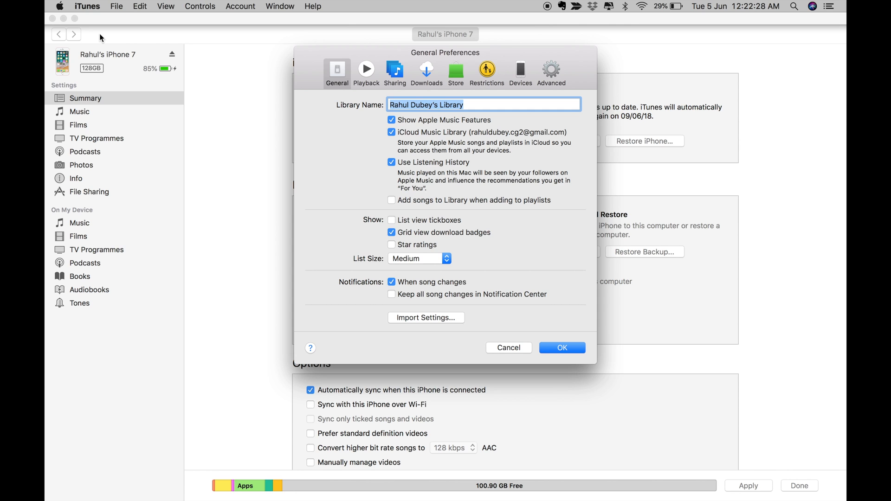
pyautogui.moveTo(528, 81)
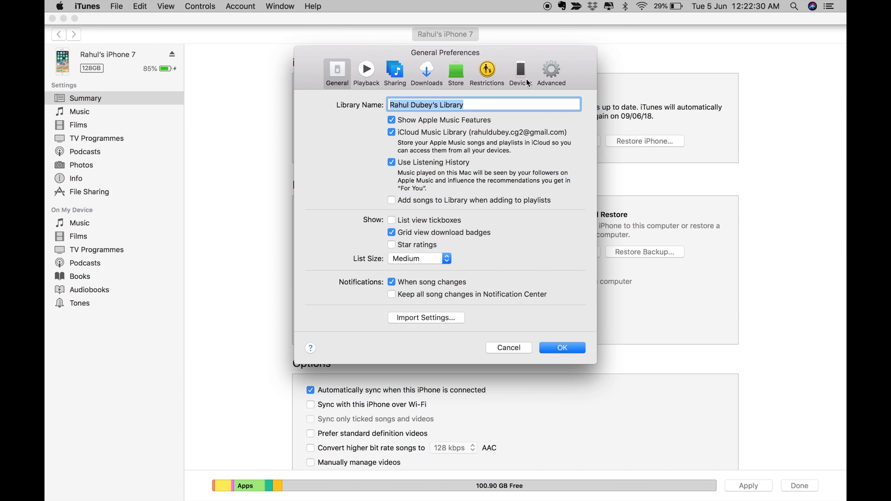
pyautogui.click(520, 70)
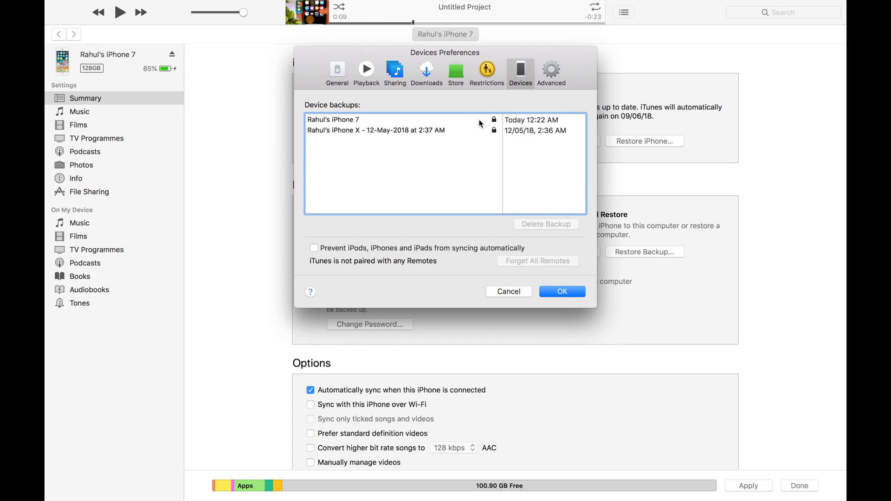
# Archive the iPhone 7 backup as a dated copy from 05-Jun-2018 at 12:22 AM
pyautogui.rightClick(332, 119)
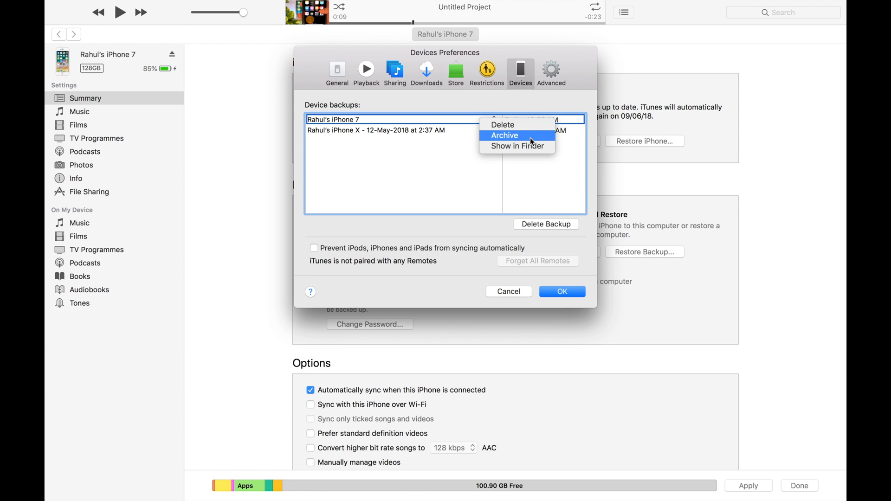
pyautogui.click(504, 135)
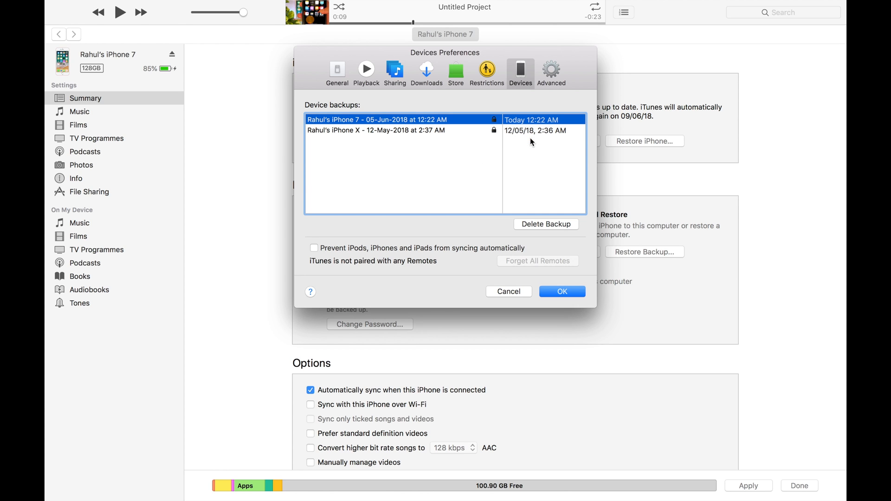